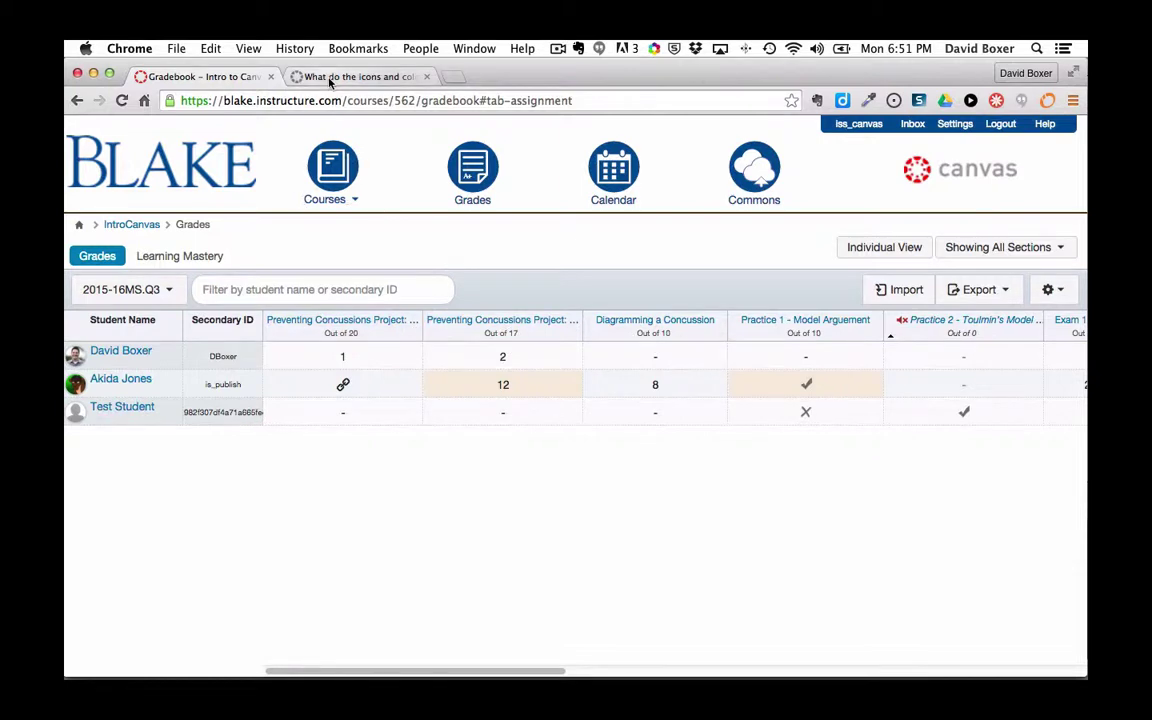
Glance at the gradebook icons guide, then inspect the excused Science Test score in the gradebook.
left_click(360, 76)
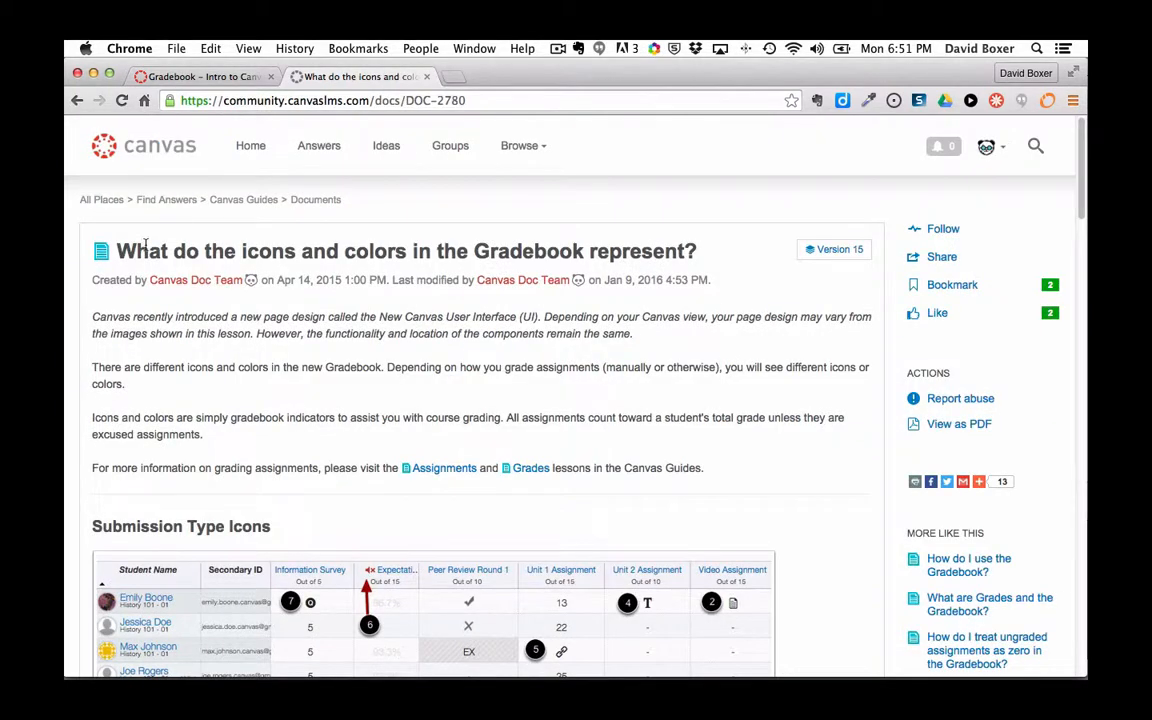
scroll("down", 3)
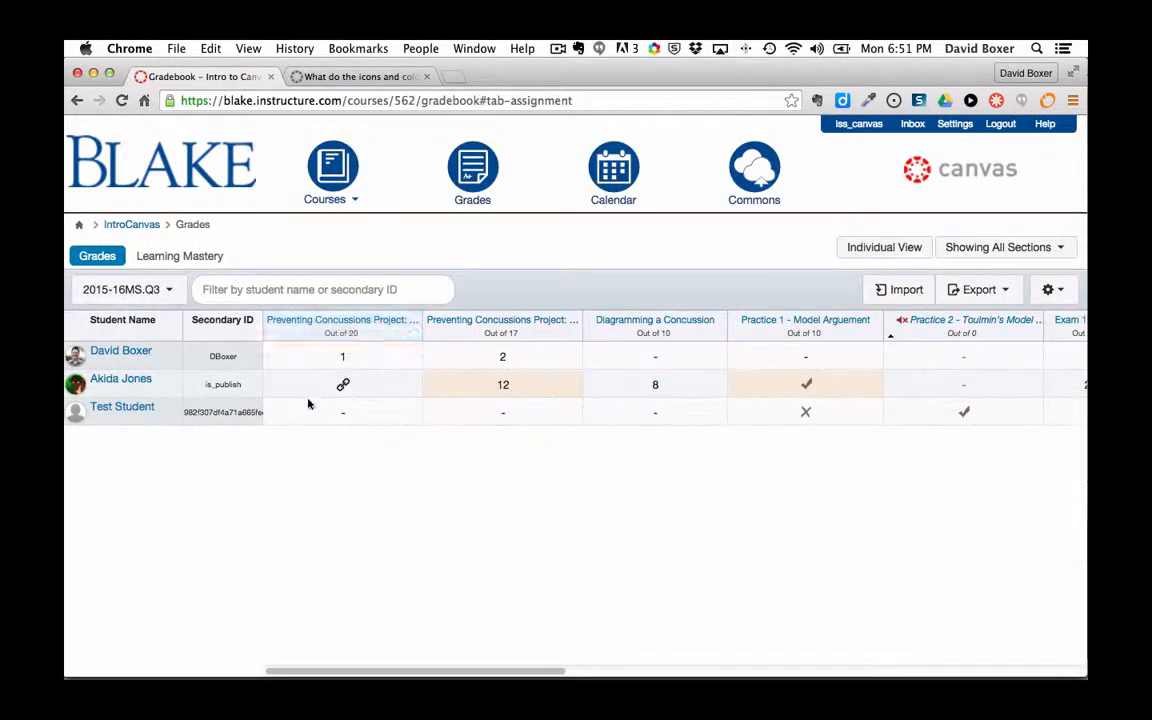
mouse_move(344, 395)
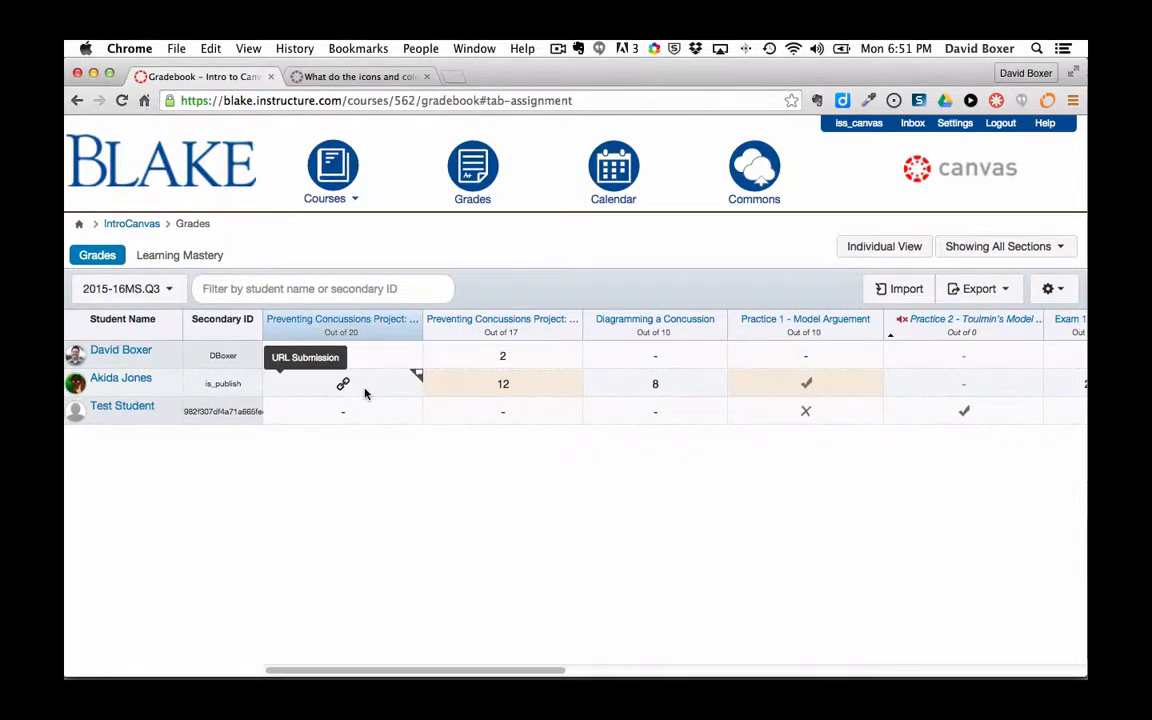
mouse_move(452, 389)
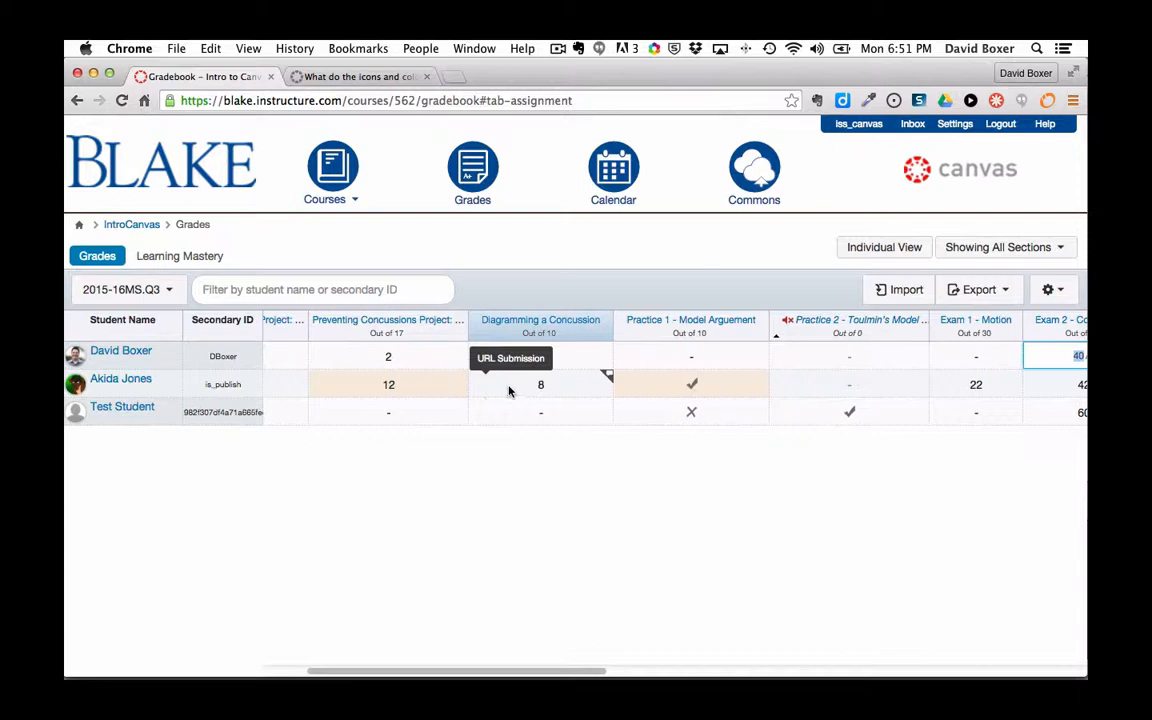
mouse_move(531, 390)
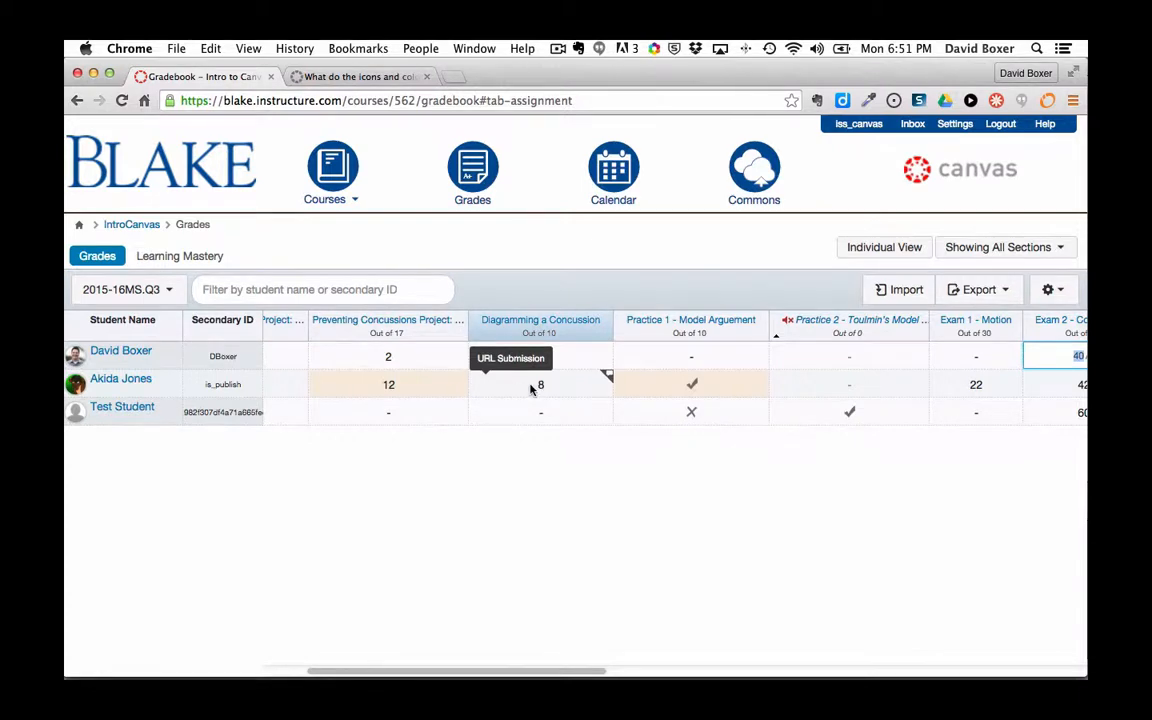
mouse_move(536, 394)
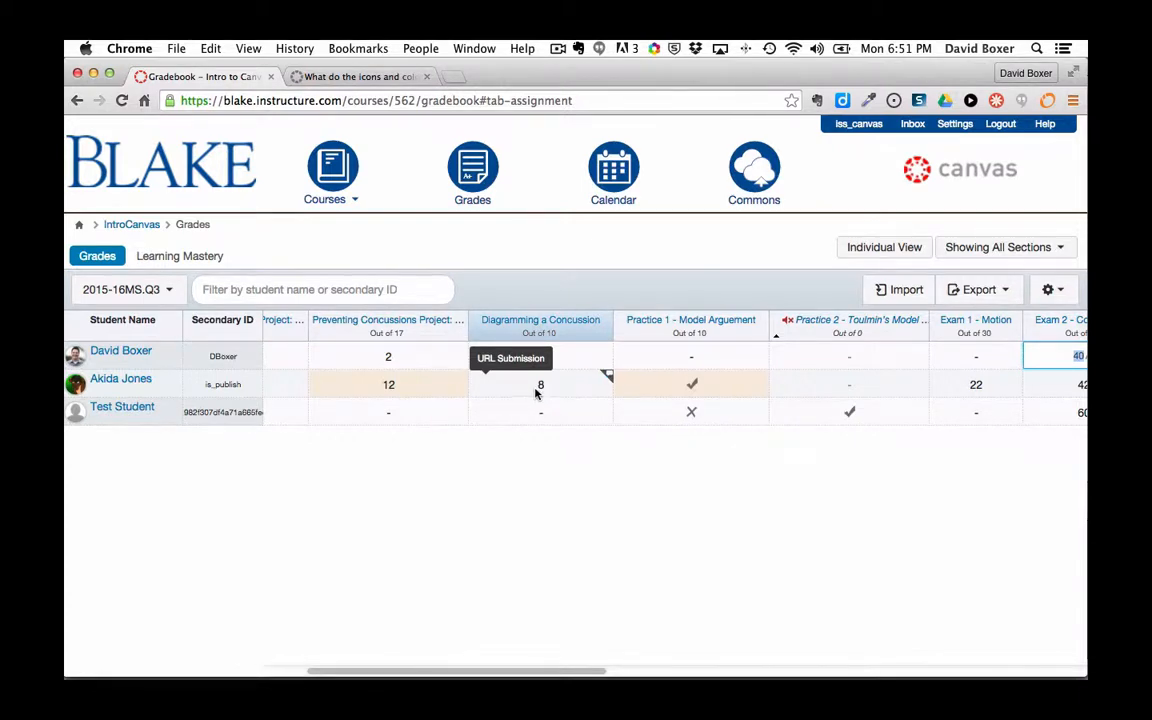
mouse_move(691, 384)
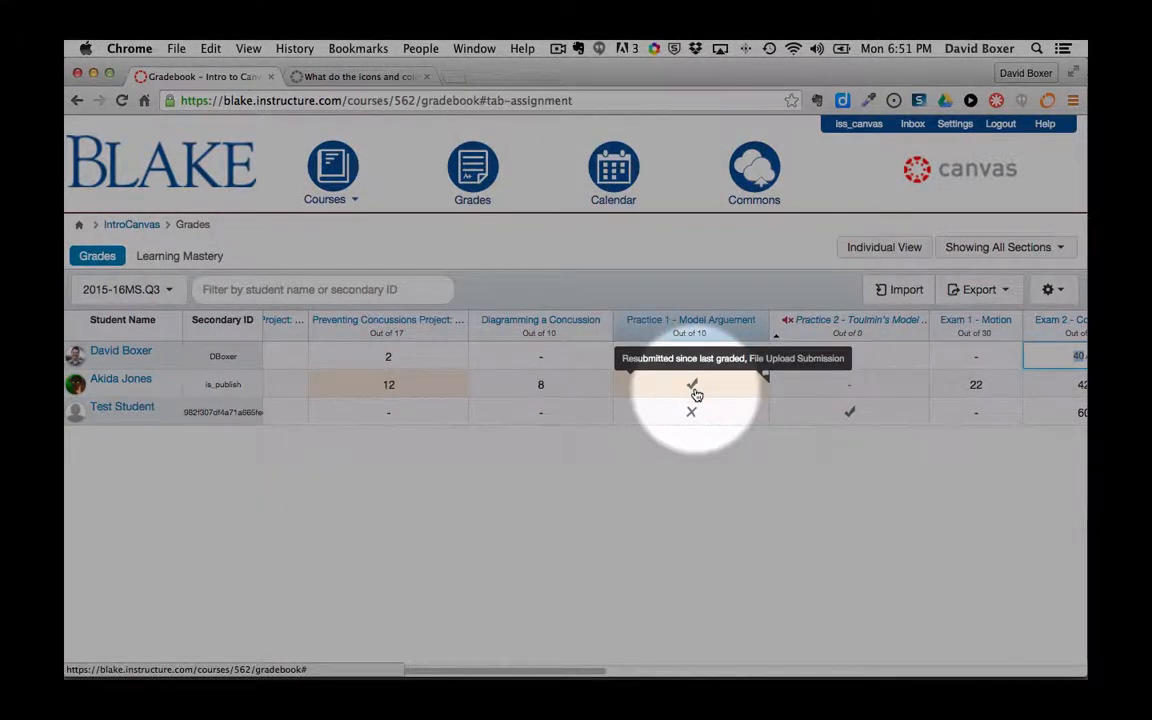
mouse_move(701, 428)
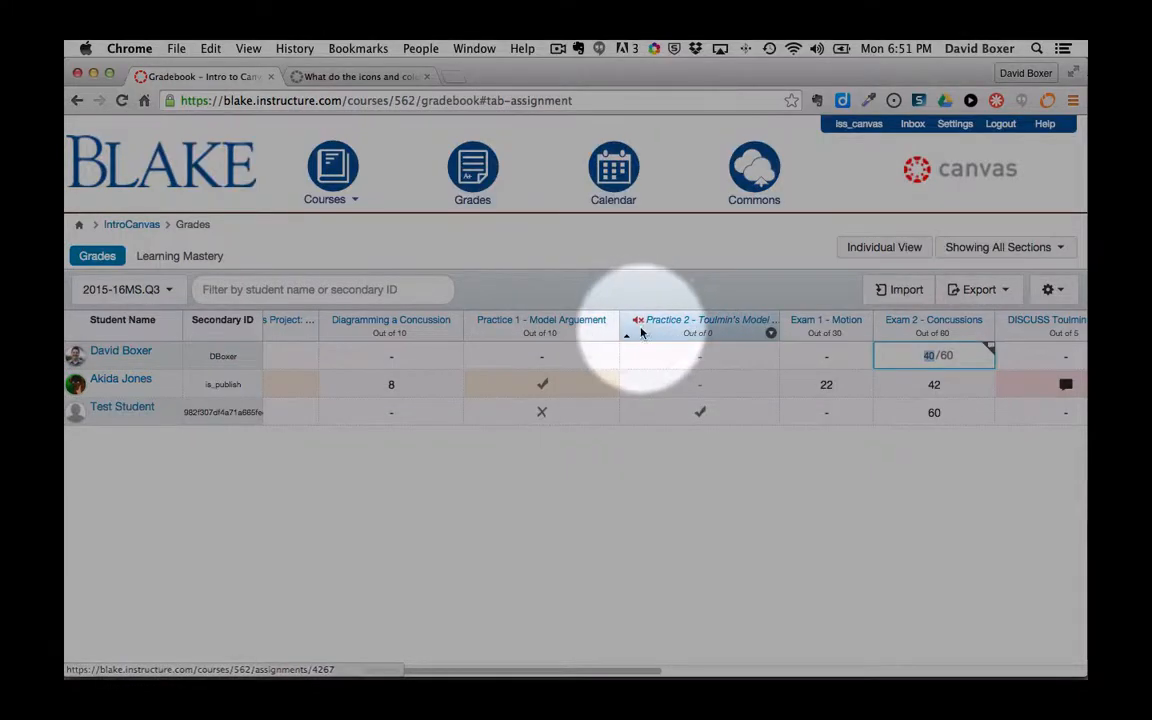
mouse_move(640, 328)
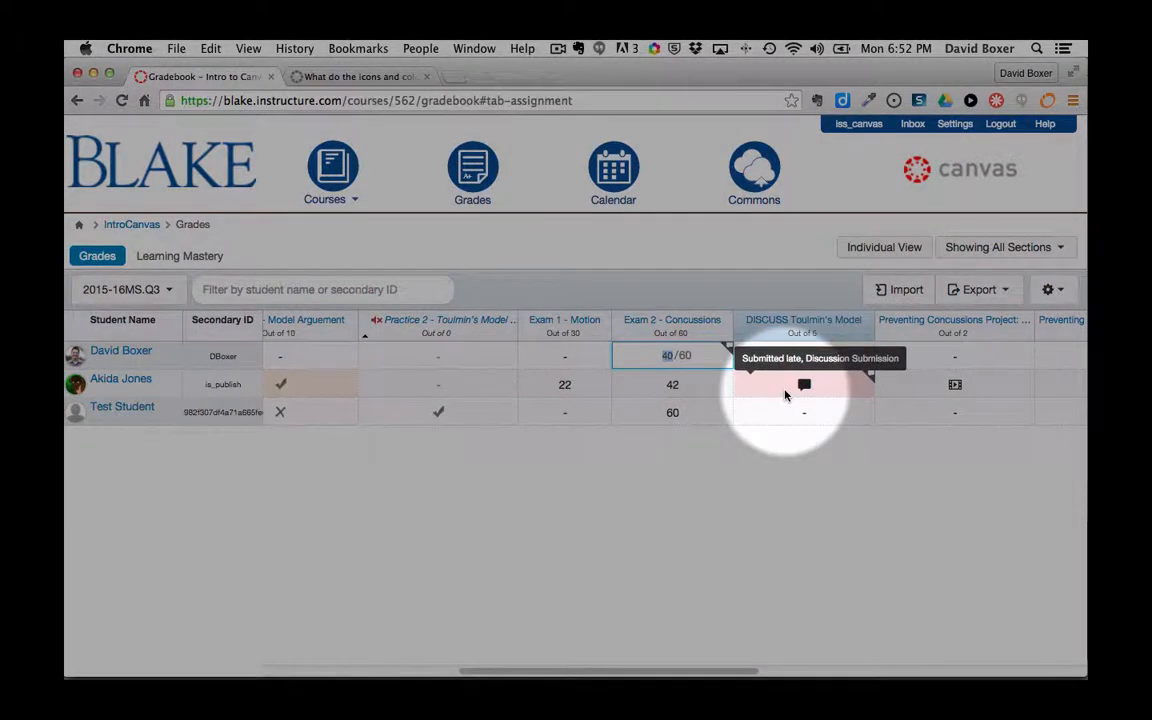
mouse_move(840, 390)
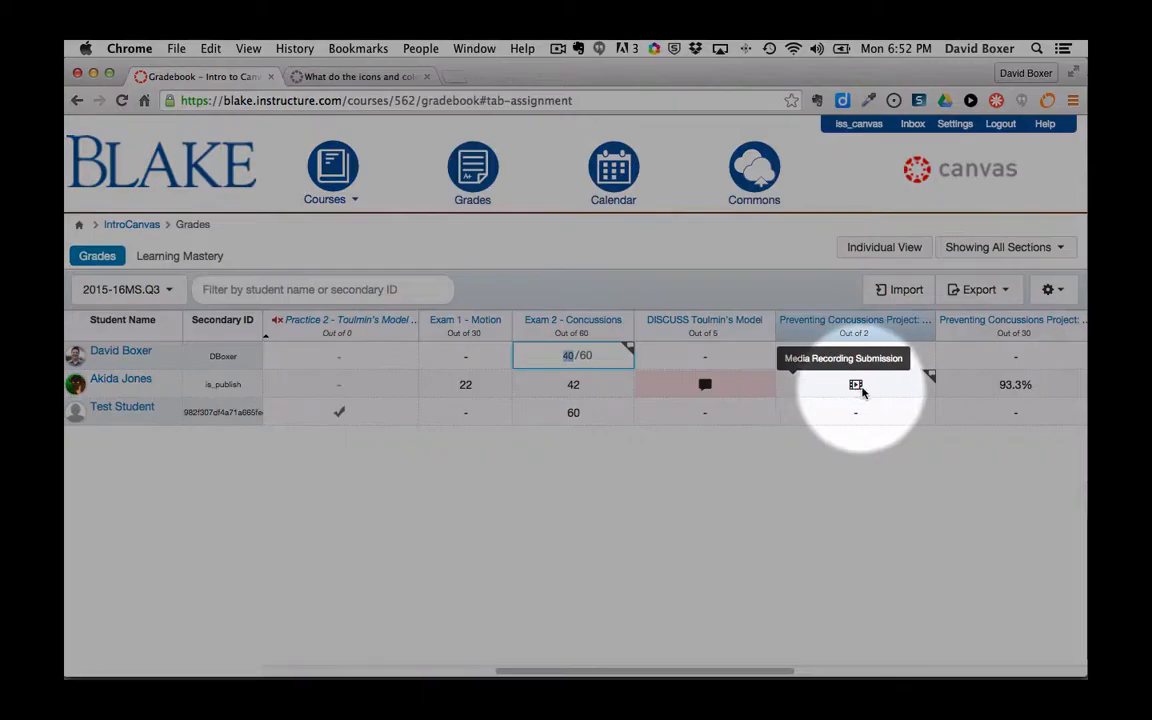
scroll("right", 3)
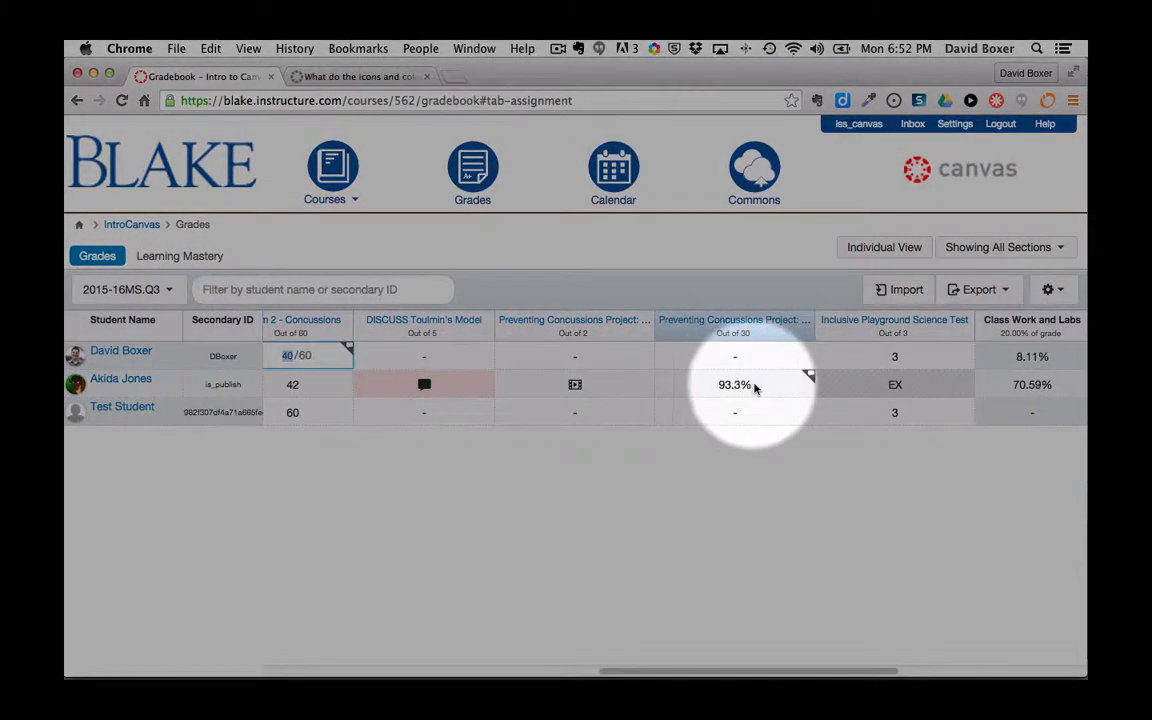
left_click(740, 384)
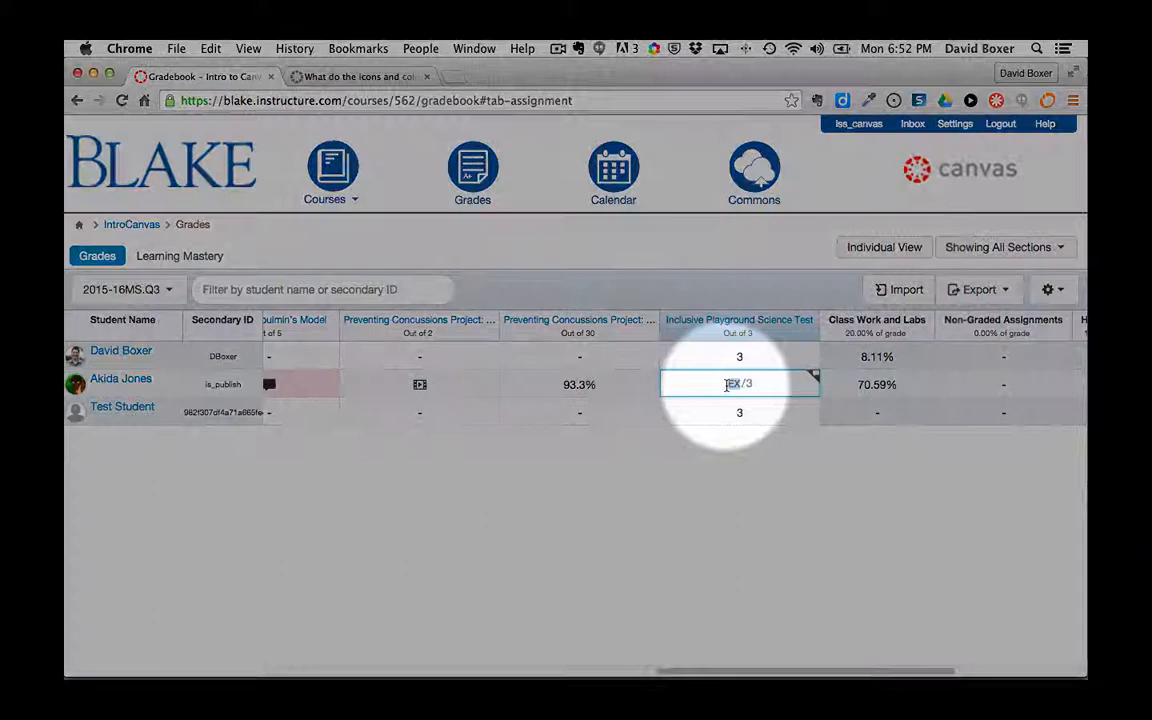
scroll("right", 3)
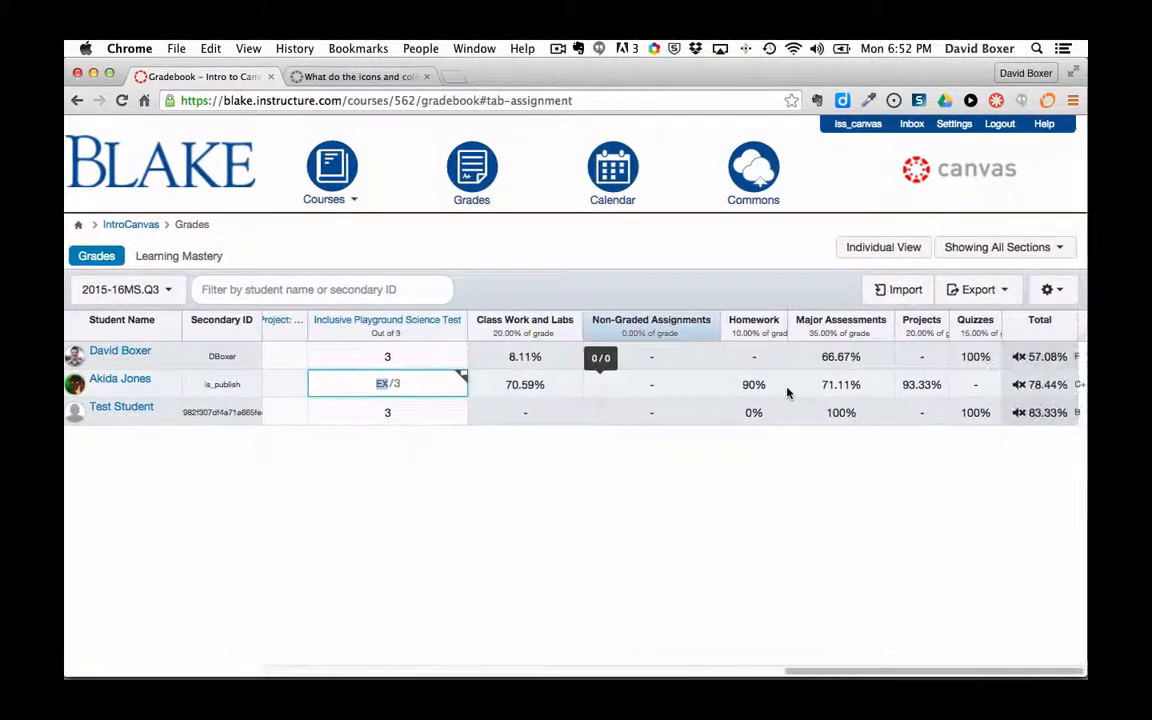
mouse_move(1019, 412)
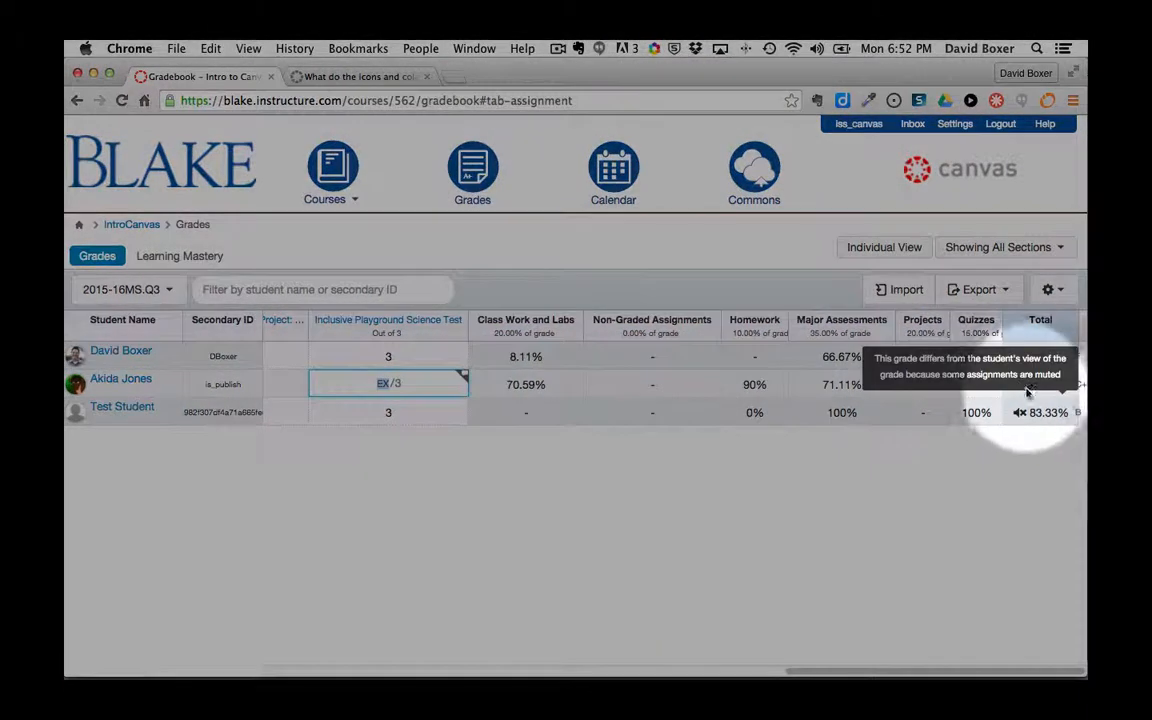
mouse_move(1020, 413)
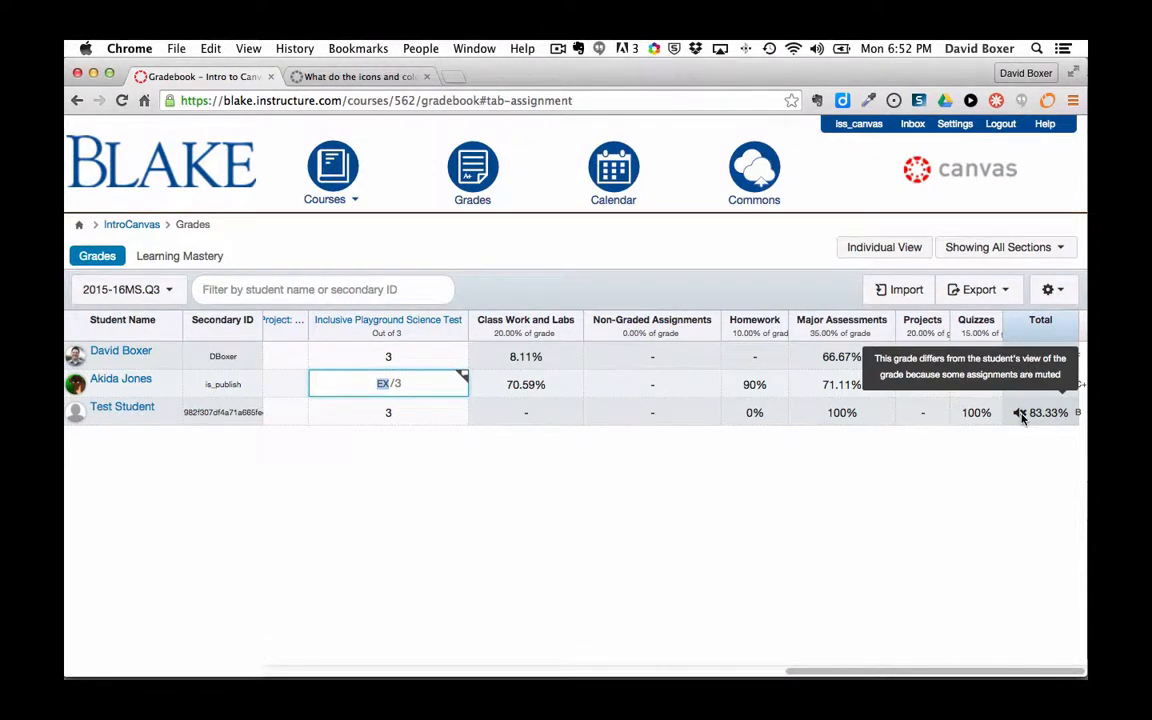
scroll("right", 3)
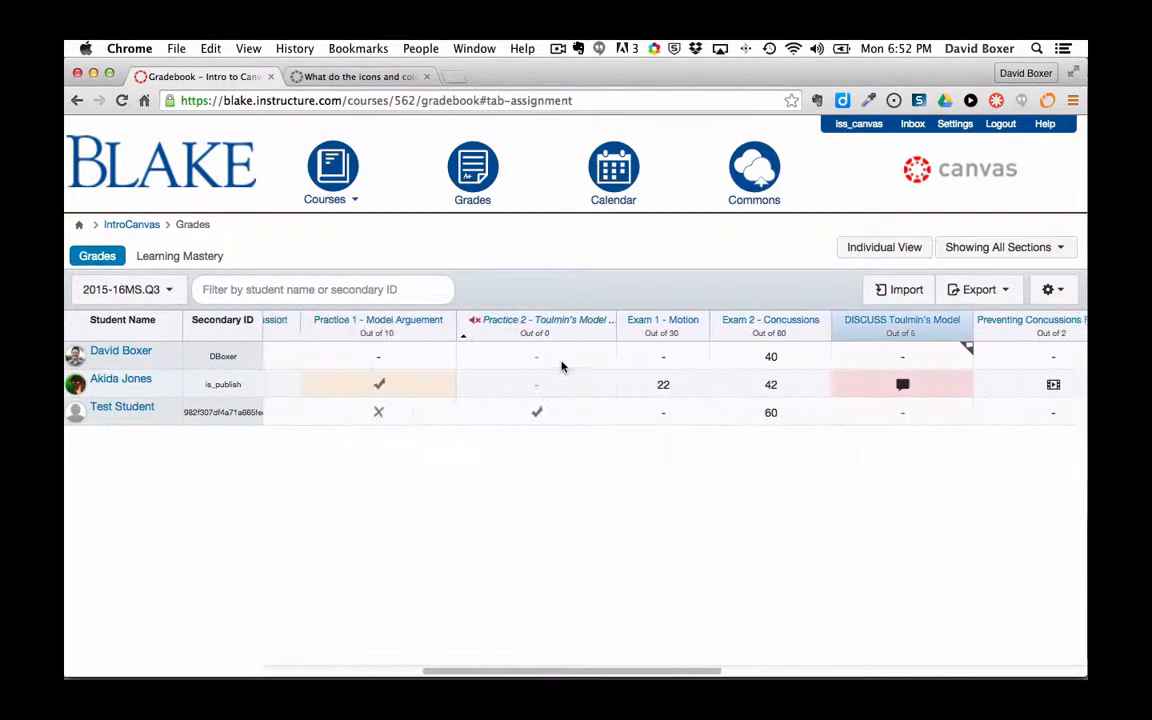
Unmute the Practice 2 assignment from its column header menu.
left_click(632, 332)
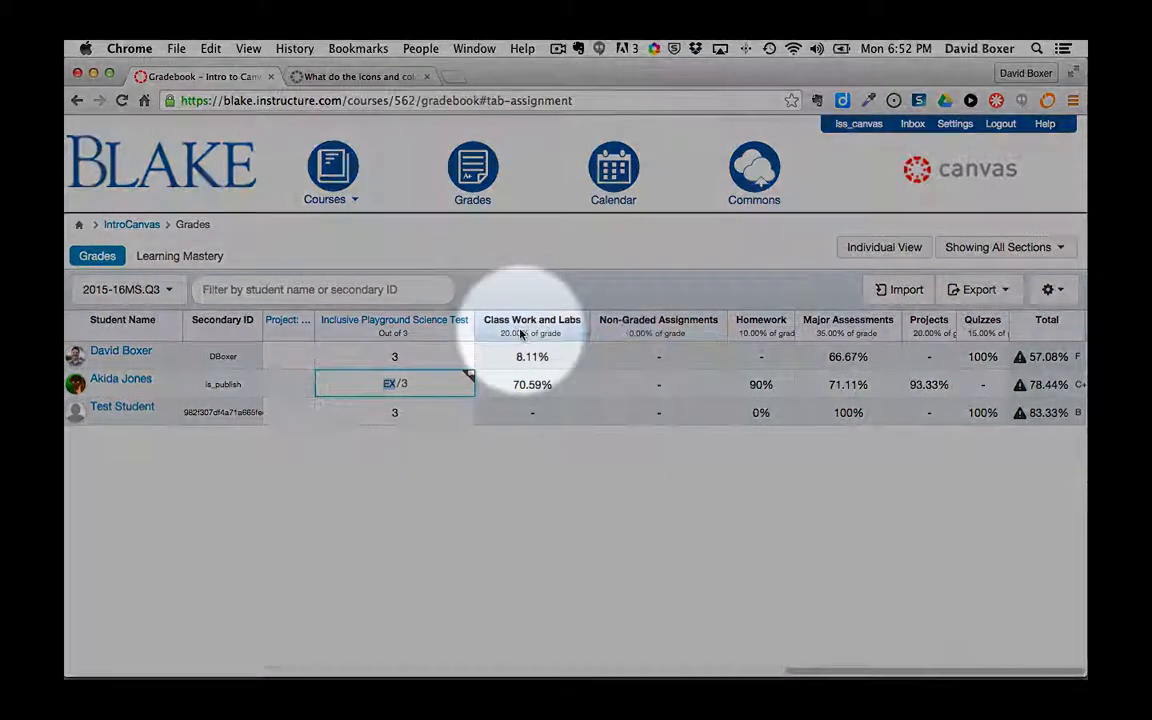
mouse_move(1025, 402)
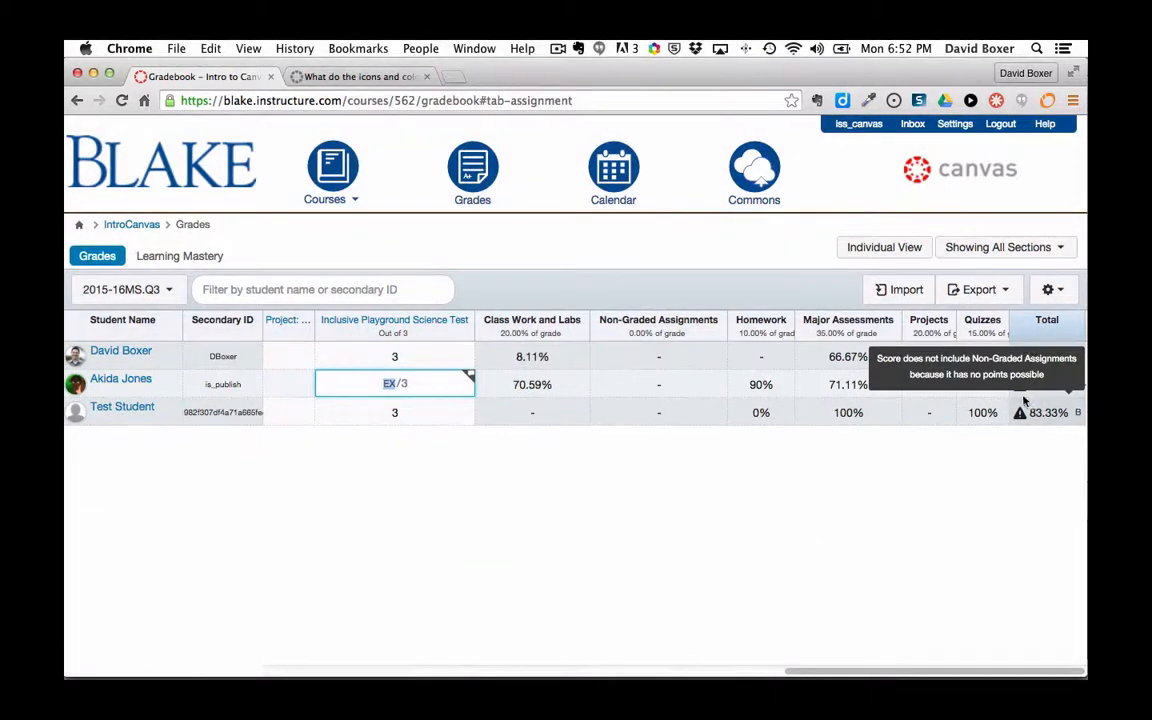
mouse_move(1019, 423)
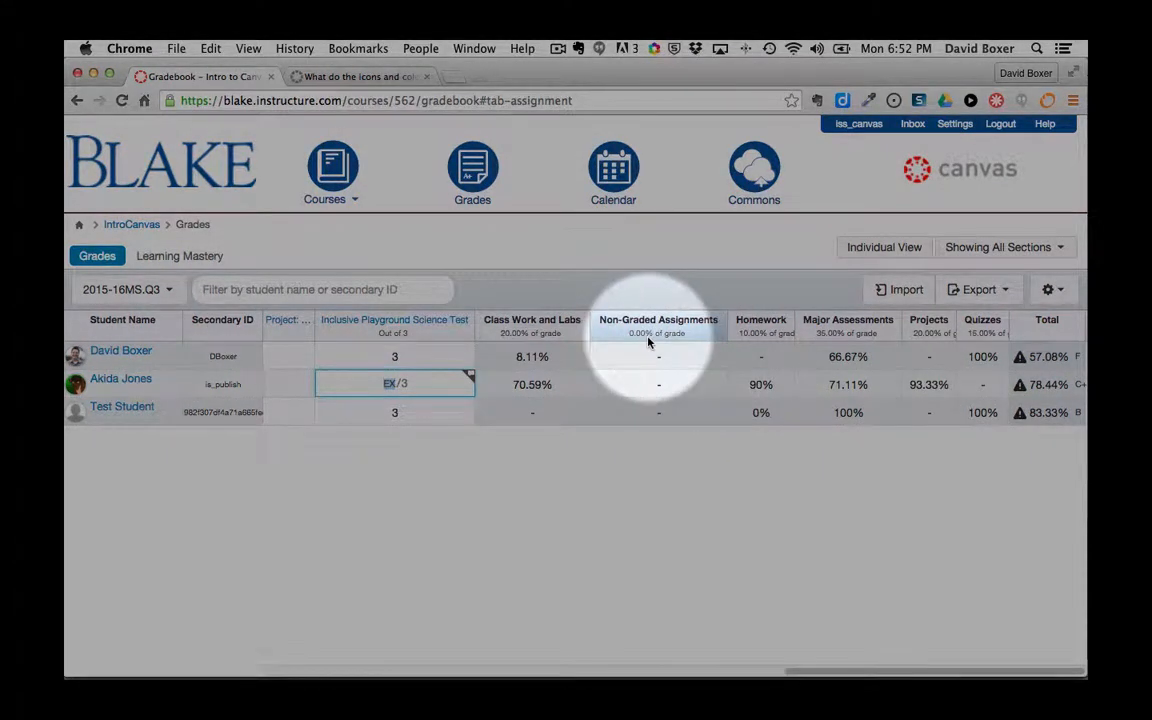
mouse_move(673, 333)
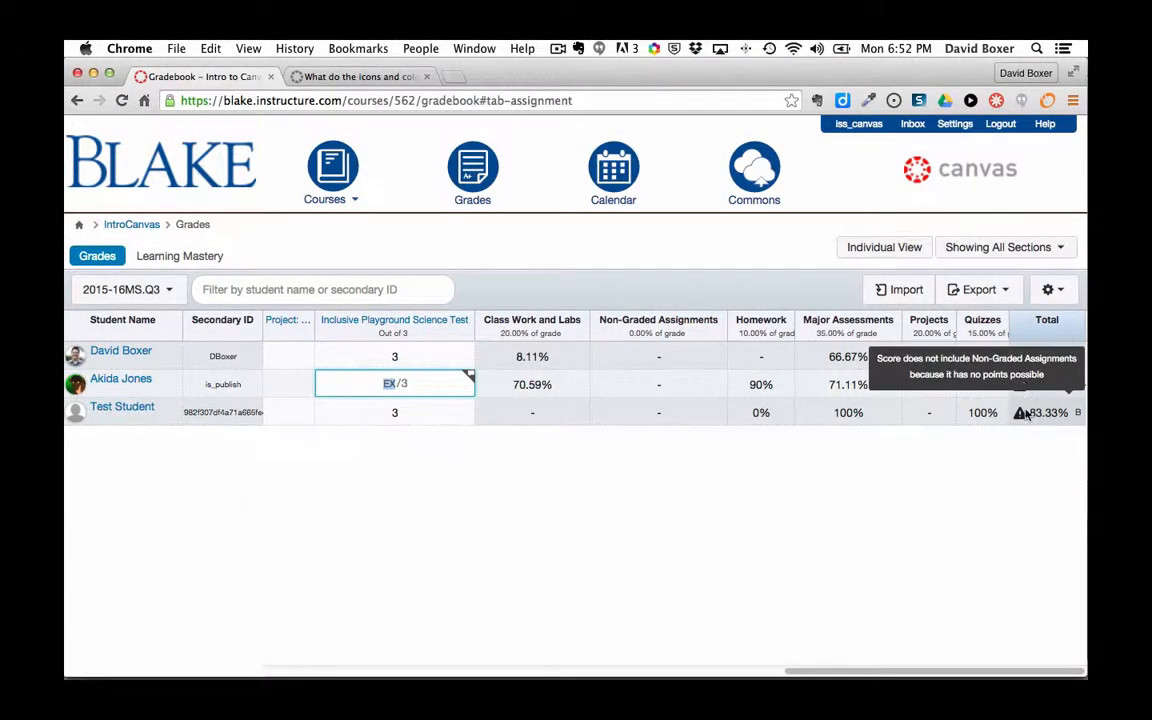
scroll("right", 3)
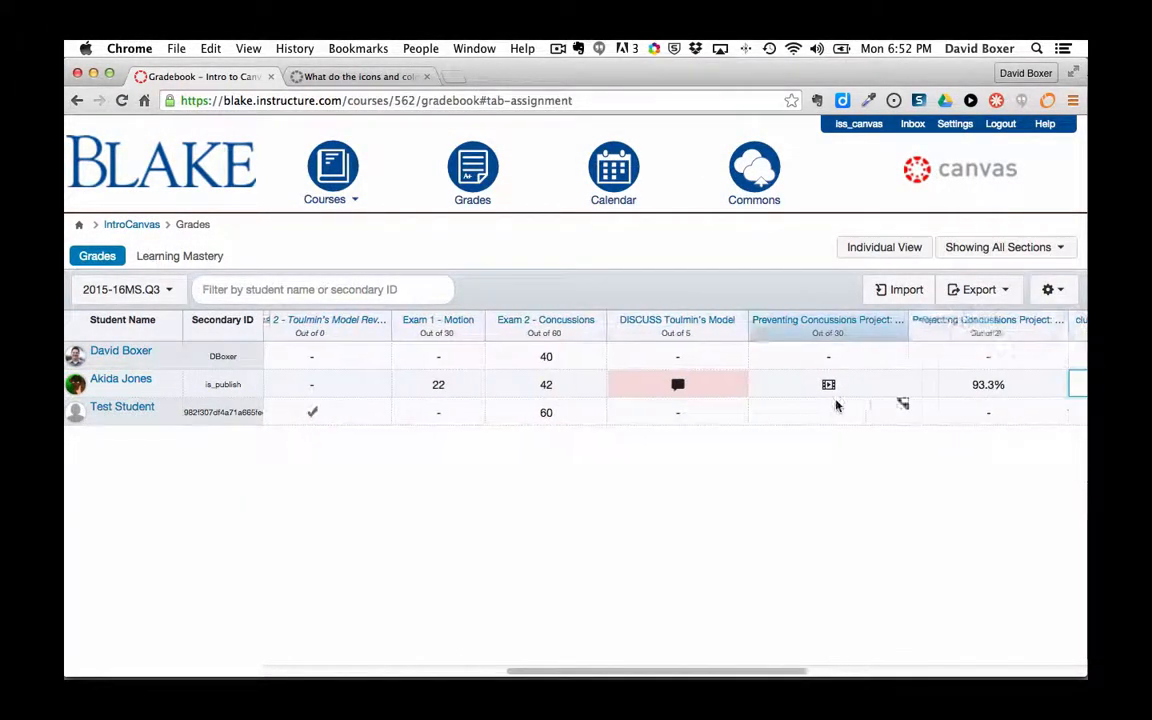
scroll("right", 3)
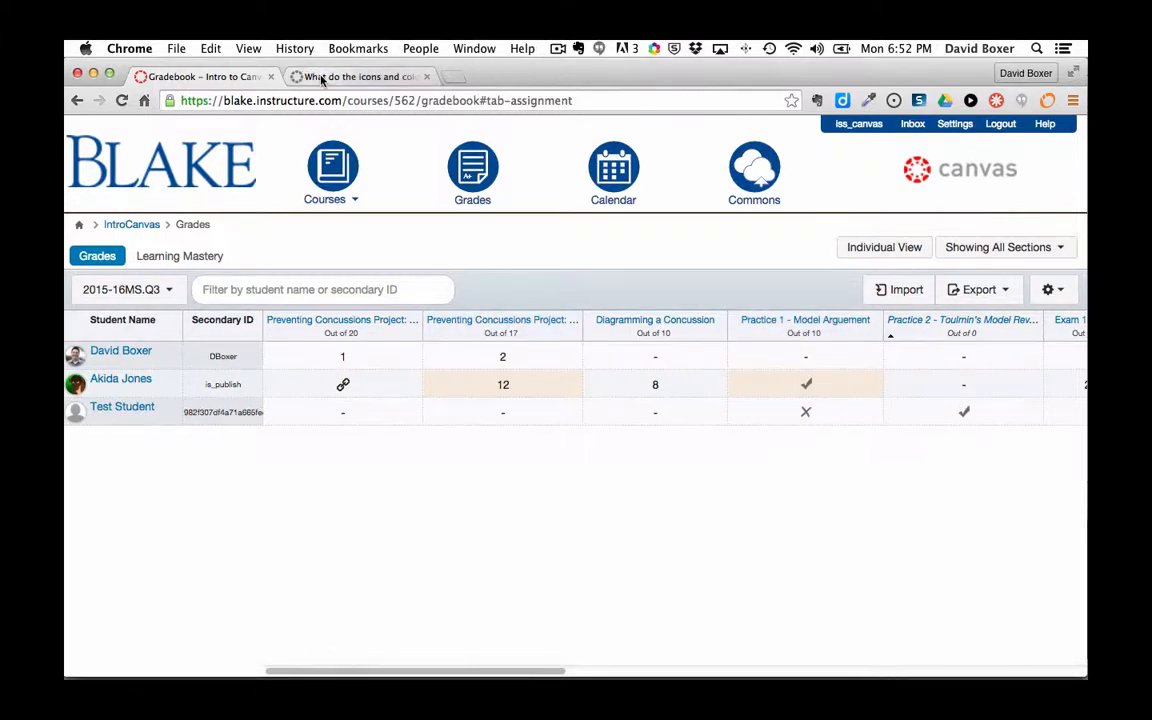
Bring up the Canvas Community gradebook icons guide at the submission-type icon list.
left_click(360, 76)
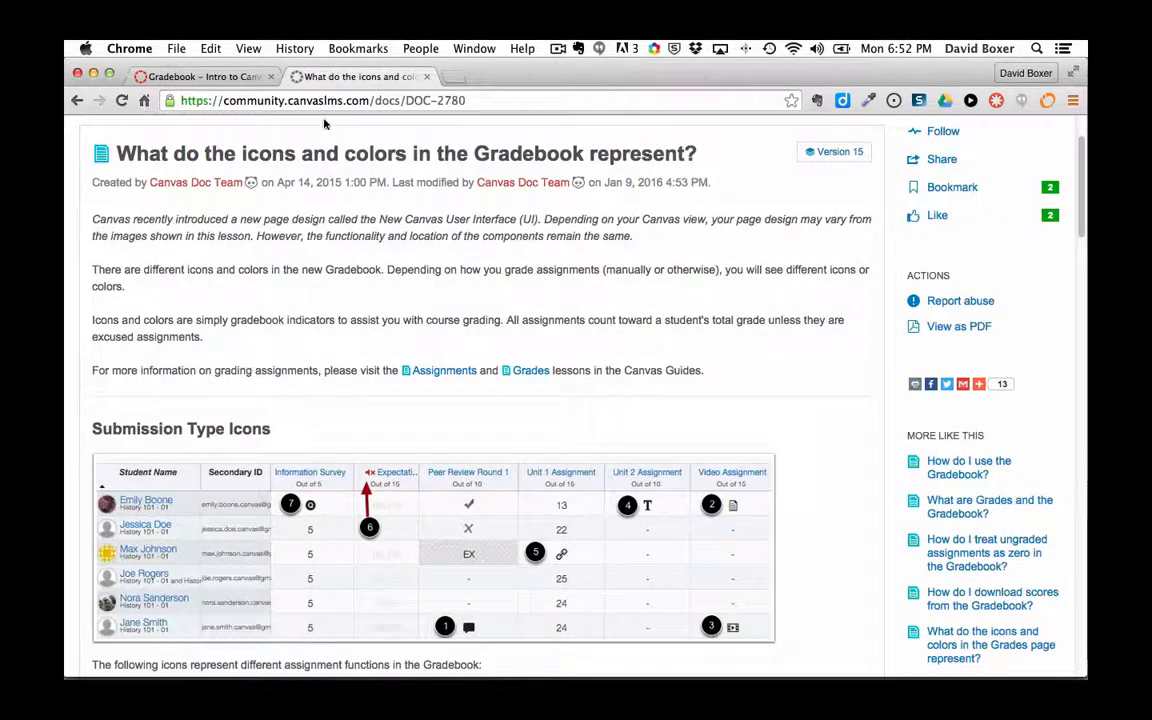
scroll("down", 3)
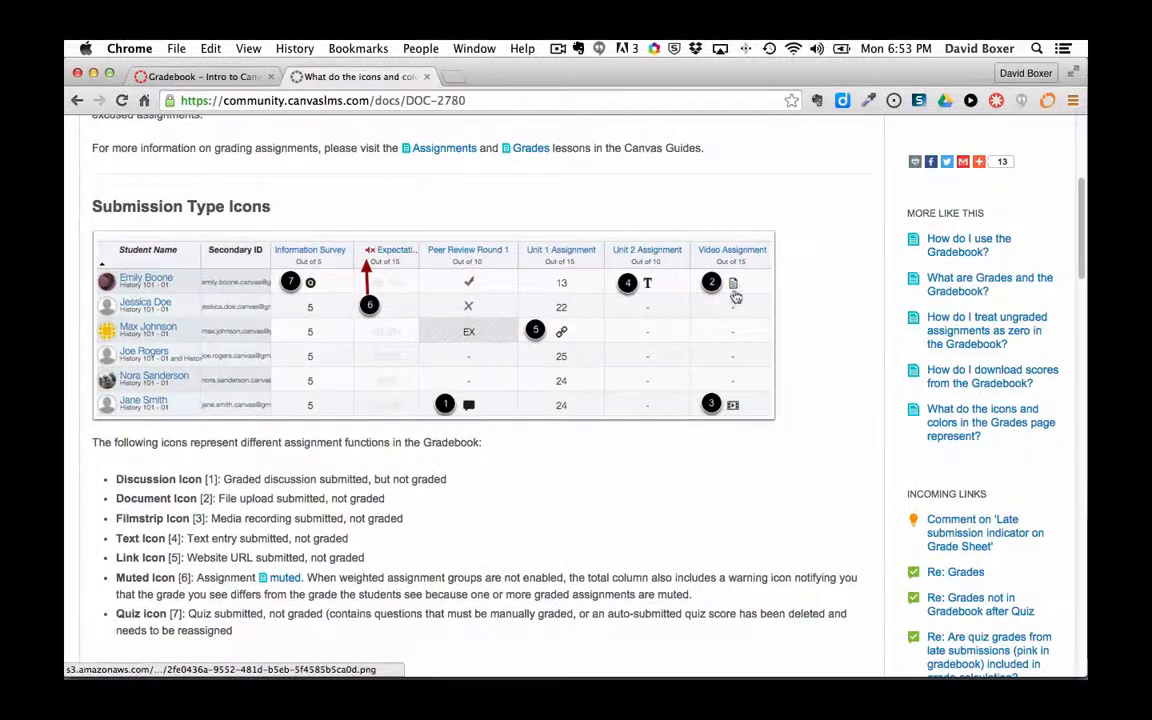
scroll("down", 3)
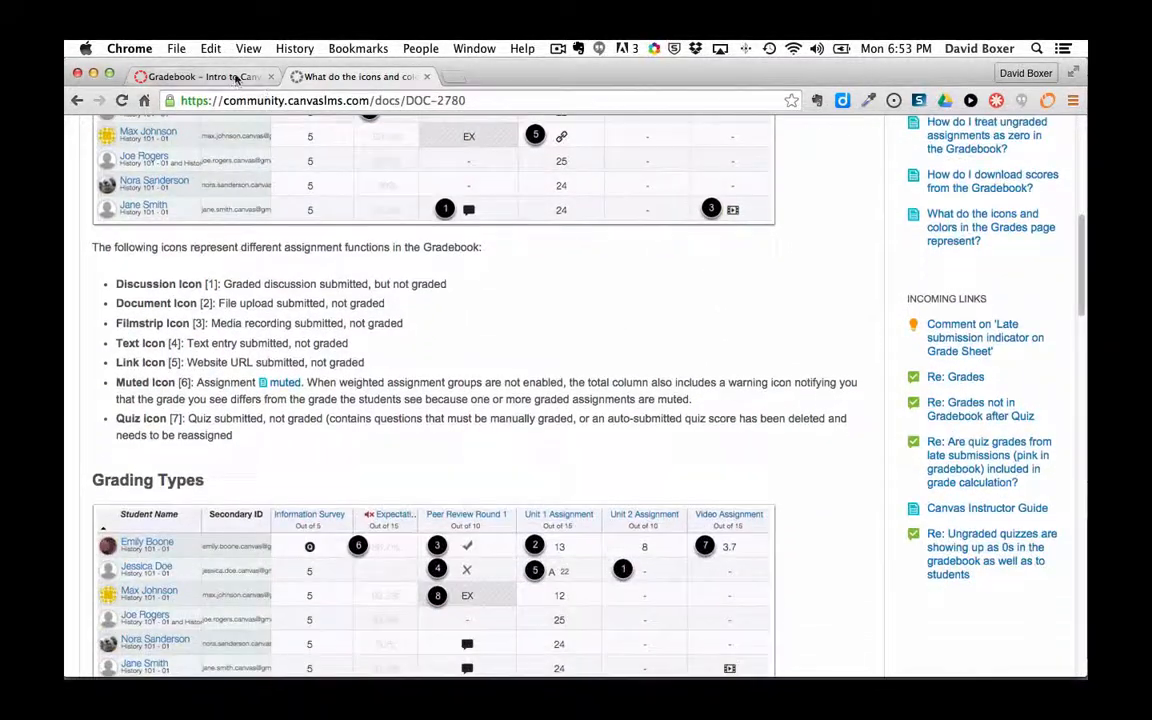